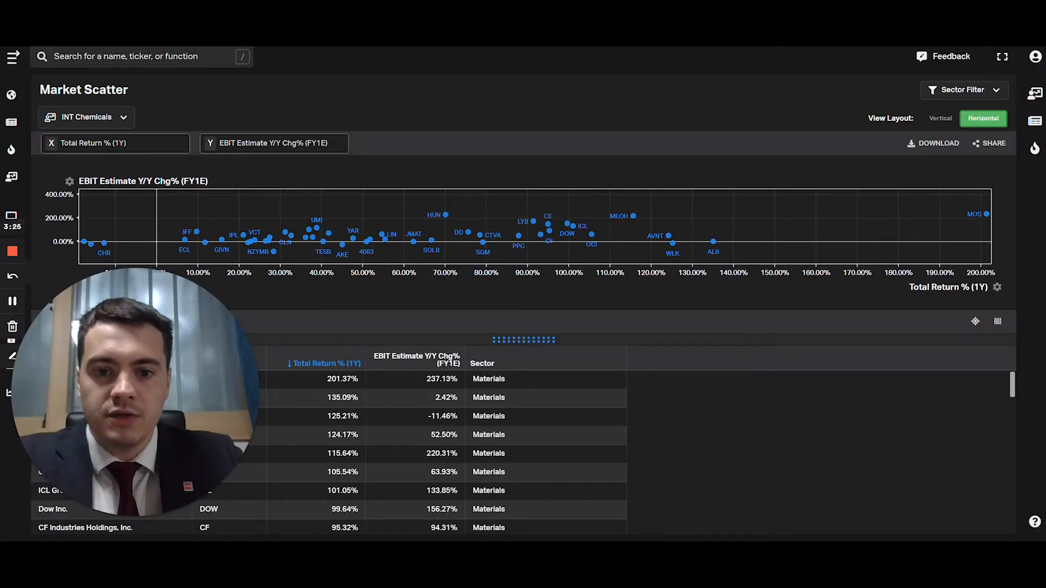
mouse_move(462, 458)
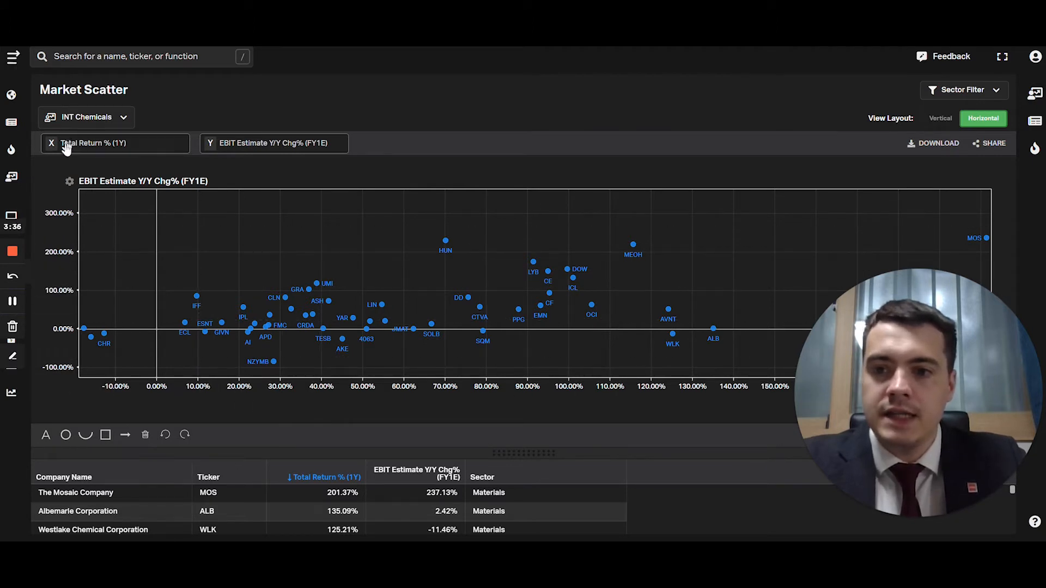
mouse_move(569, 492)
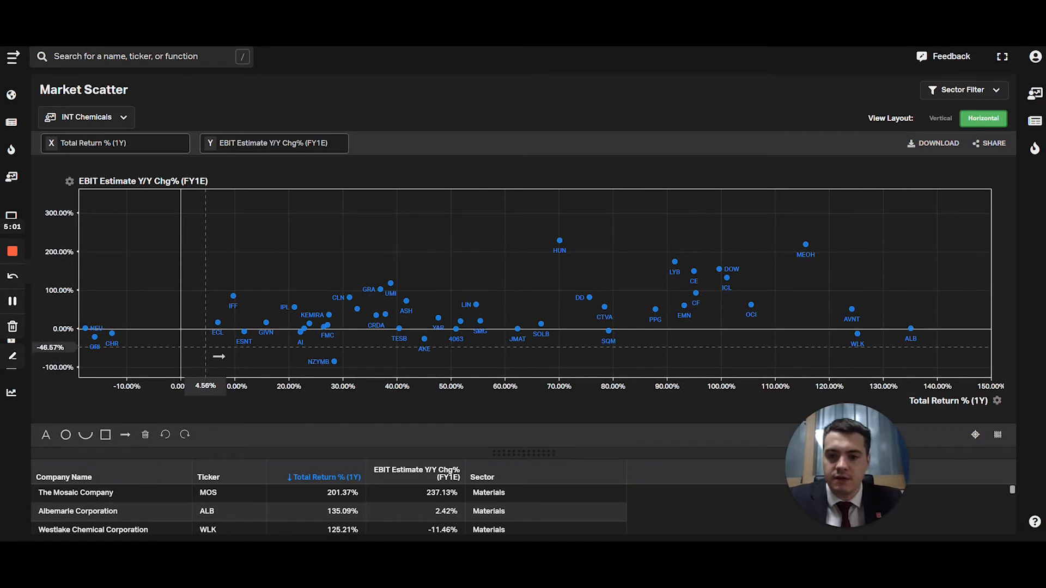
Step: Draw an upward trend arrow from the lower-left cluster to the chart's upper right
left_click_drag(205, 346, 927, 256)
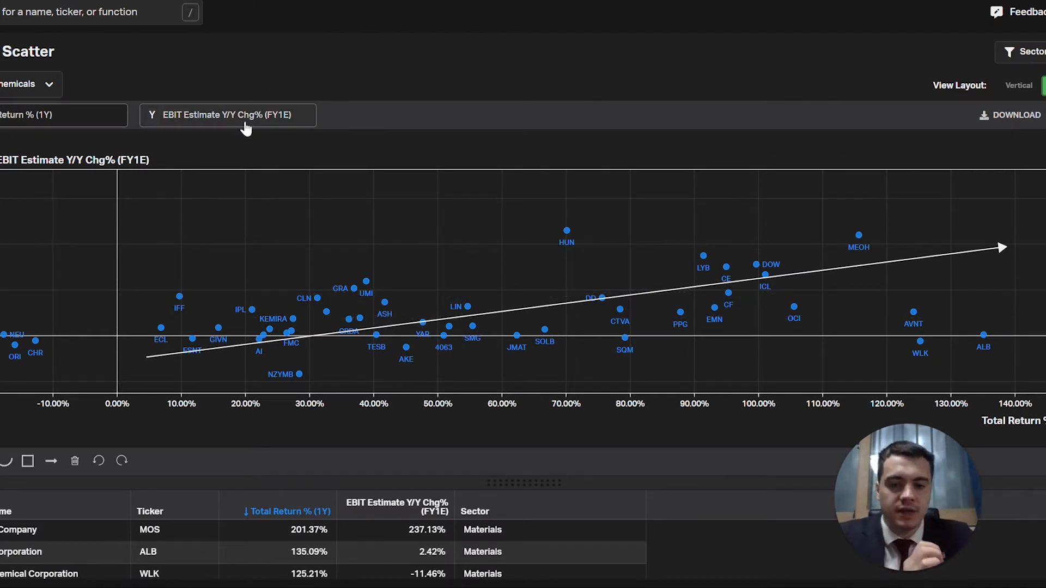
mouse_move(314, 446)
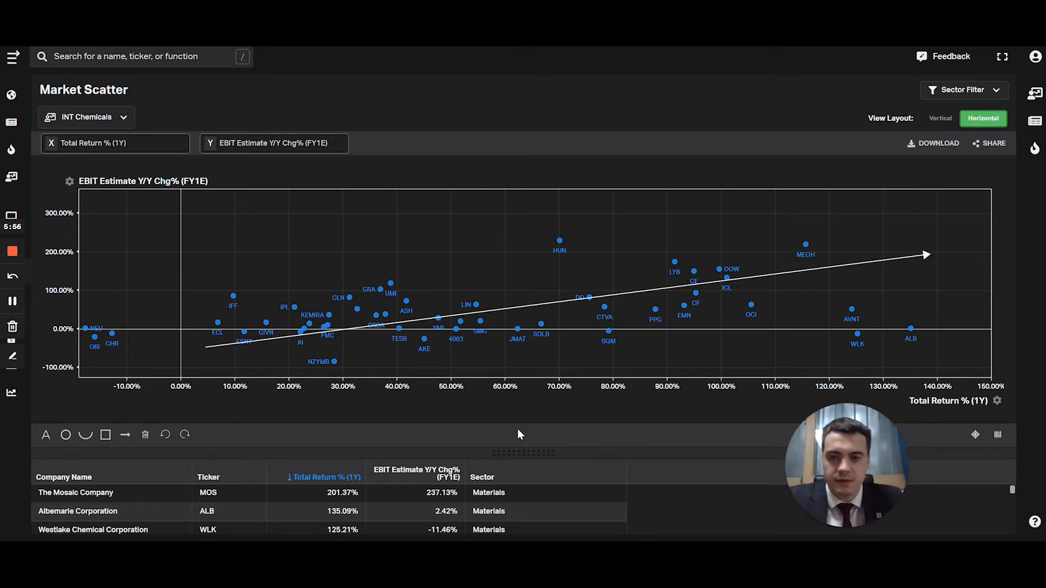
left_click(273, 144)
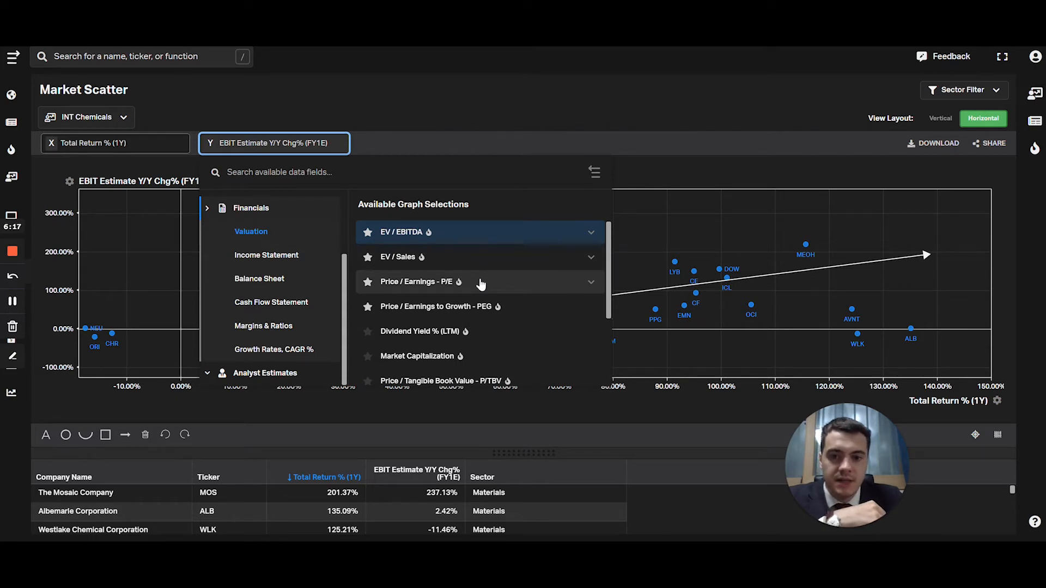
Step: Set the vertical axis to Price / Earnings - P/E (LTM) for INT Chemicals
left_click(478, 282)
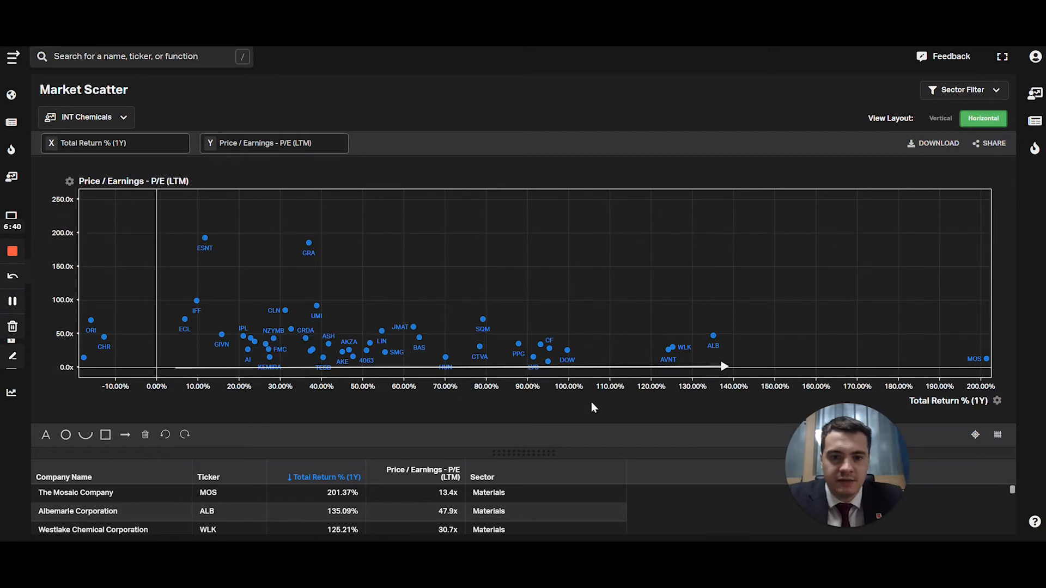
mouse_move(645, 426)
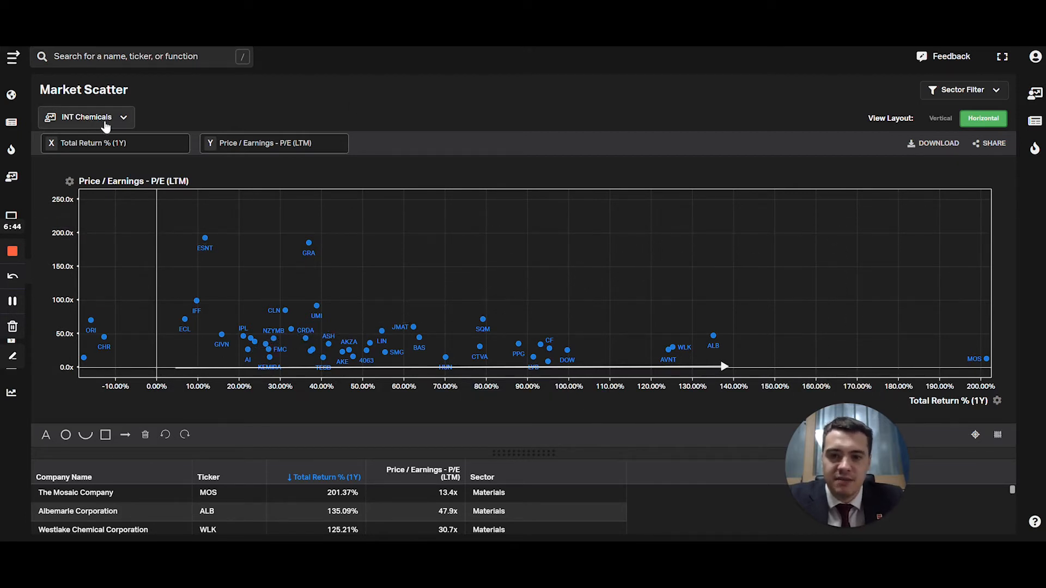
mouse_move(290, 121)
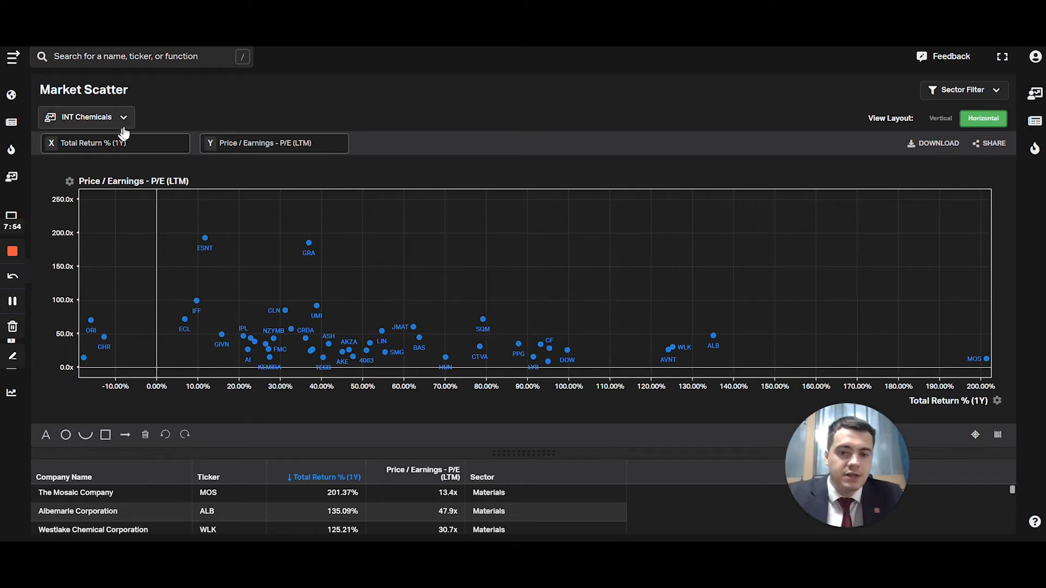
Step: Switch the universe to S&P 500 (US Core), cap P/E near 150x, and draw an upward arrow
left_click(86, 117)
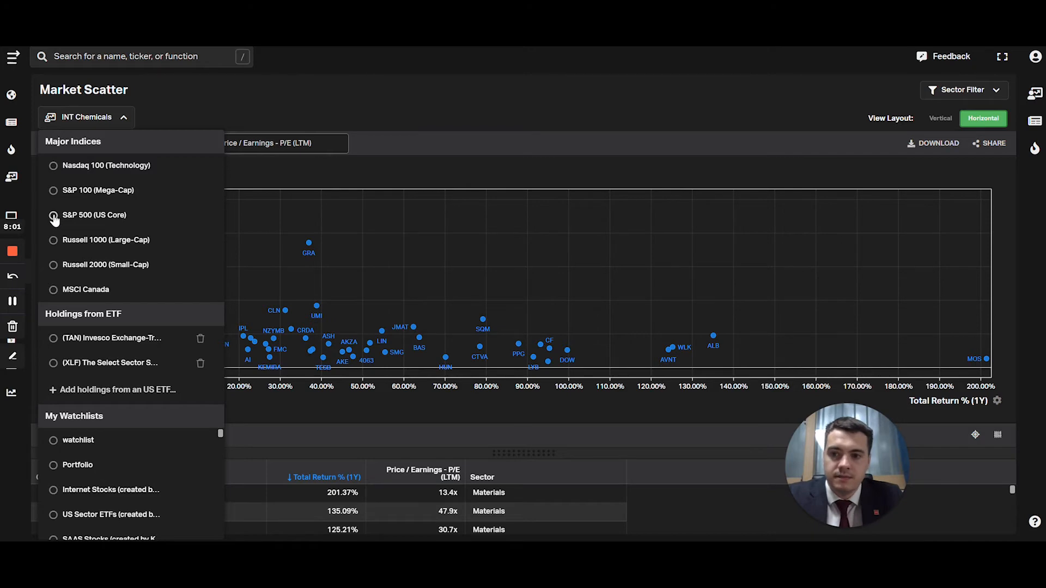
left_click(53, 216)
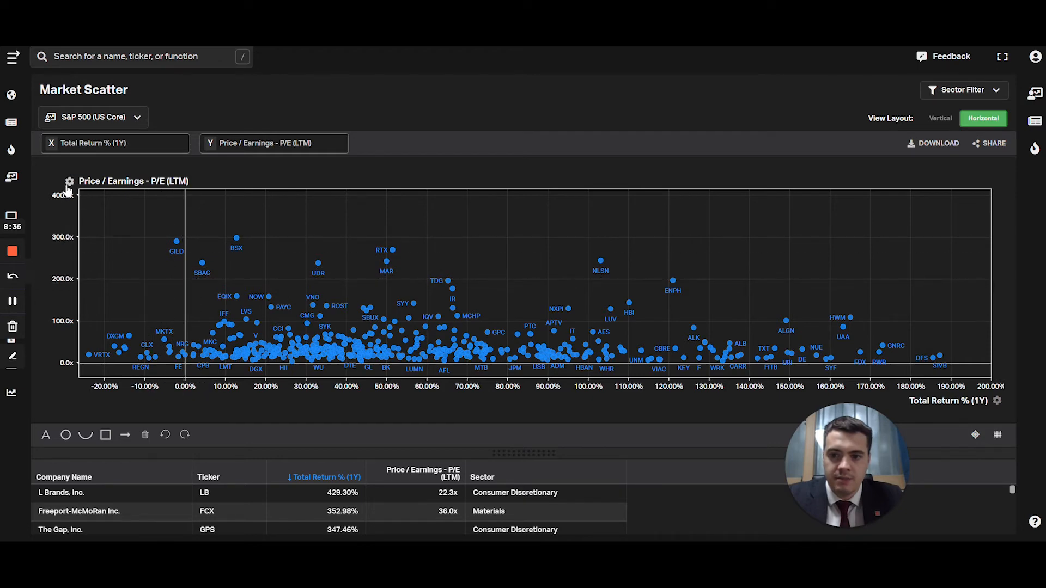
left_click(71, 180)
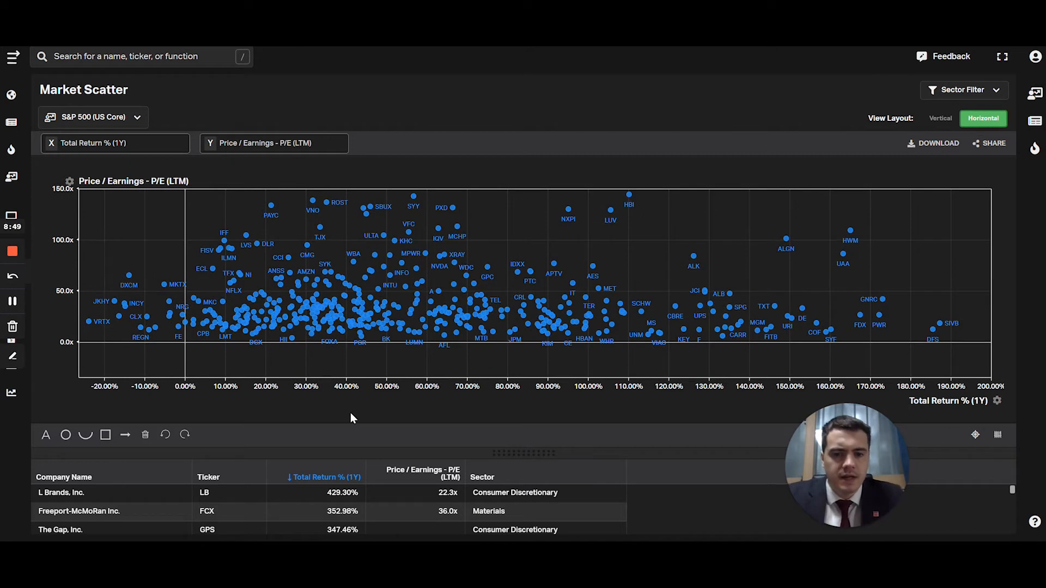
mouse_move(220, 305)
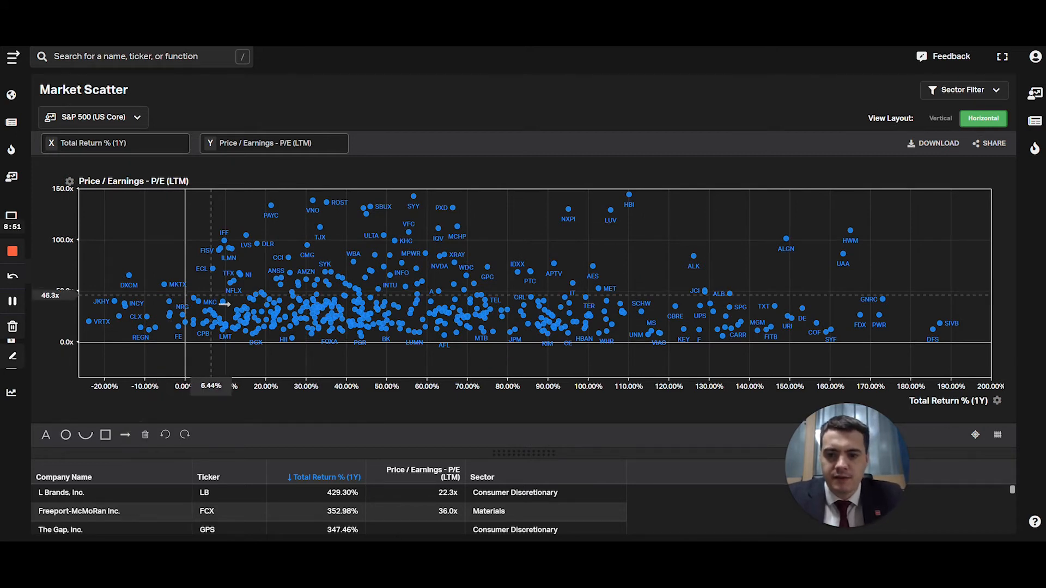
left_click_drag(181, 350, 794, 230)
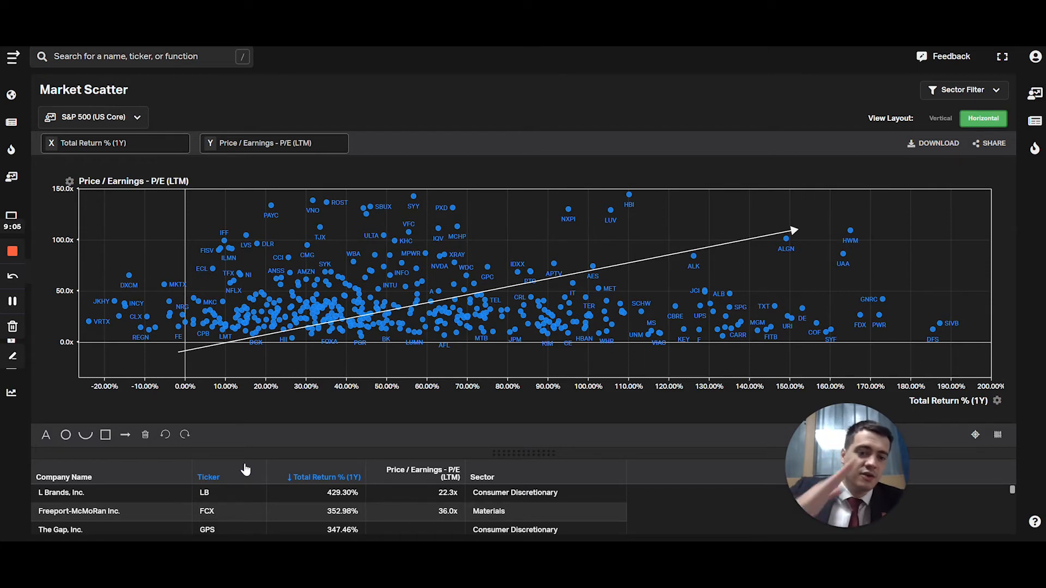
left_click(274, 143)
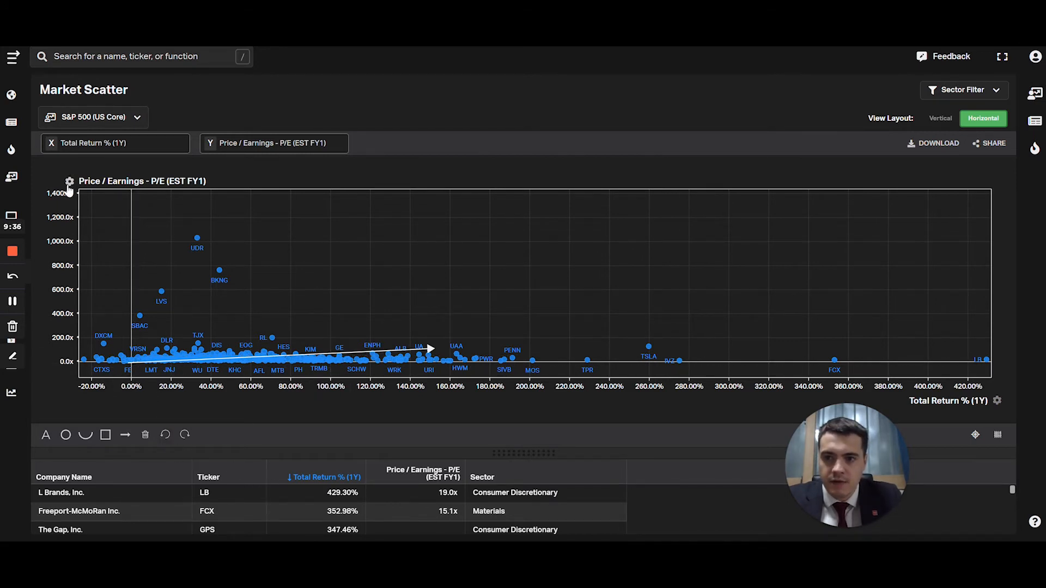
Step: Set the forward P/E axis maximum to 150x and the total return axis minimum to 0%
left_click(70, 181)
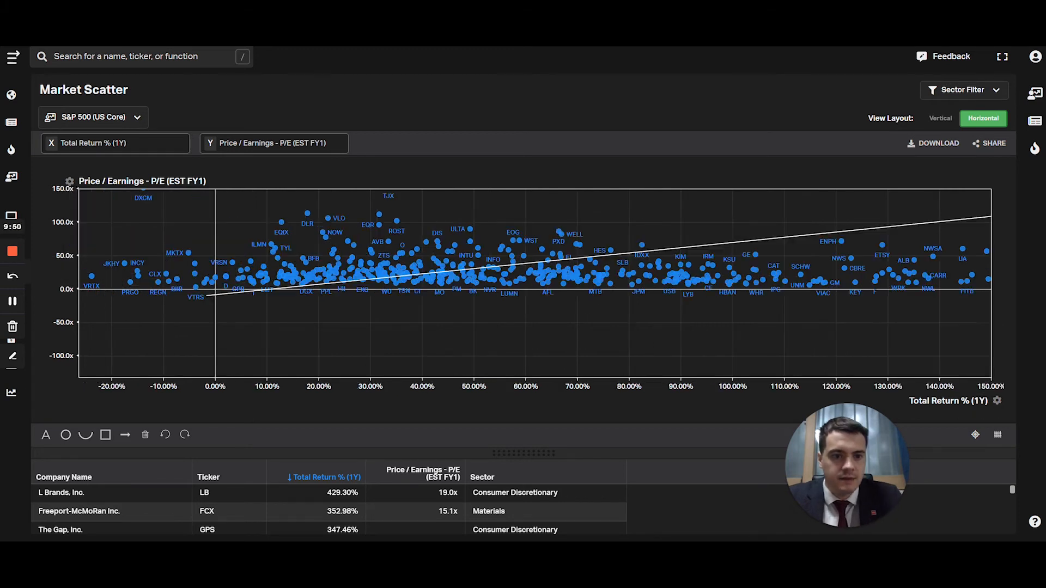
mouse_move(1001, 402)
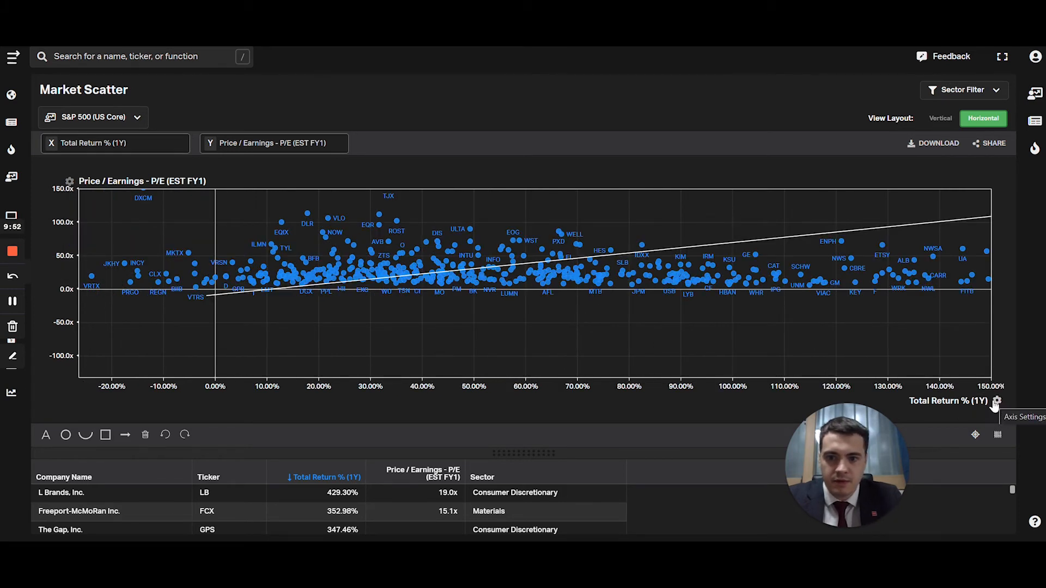
left_click(998, 402)
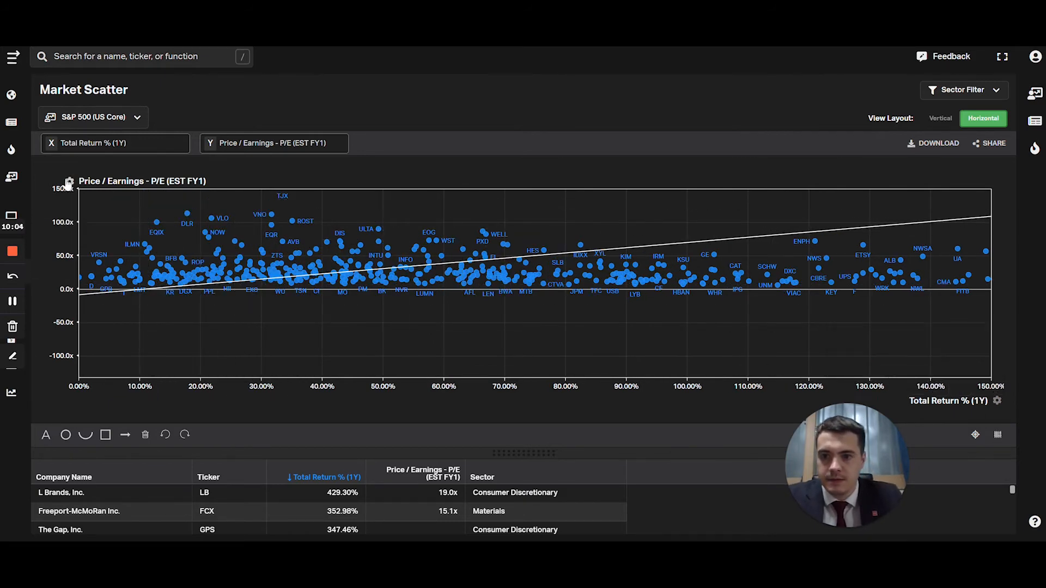
left_click(70, 181)
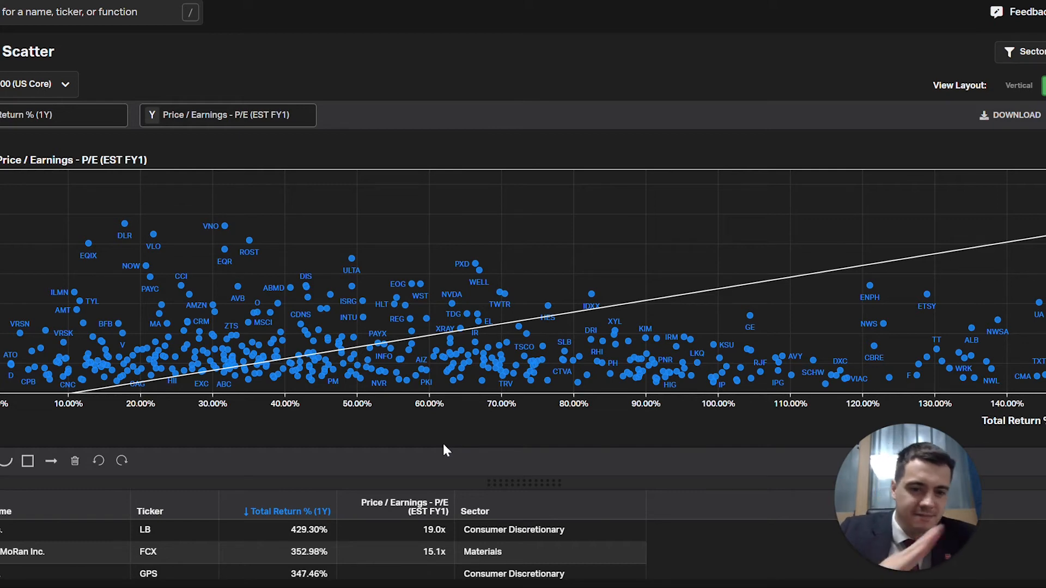
mouse_move(269, 132)
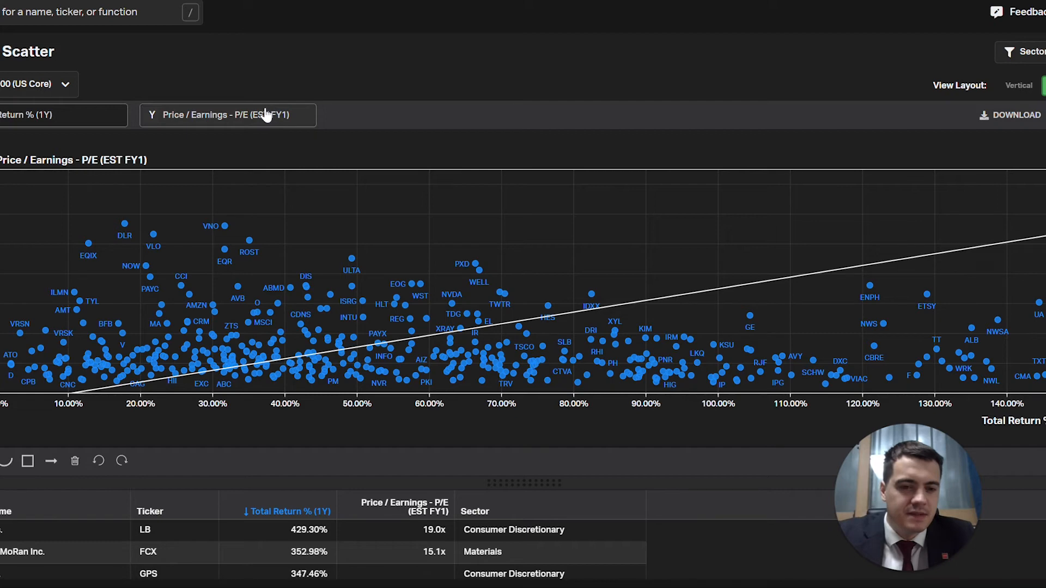
Step: Plot EPS Estimate Y/Y Chg% (FY1E) vertically and draw an upward trend arrow across it
left_click(227, 115)
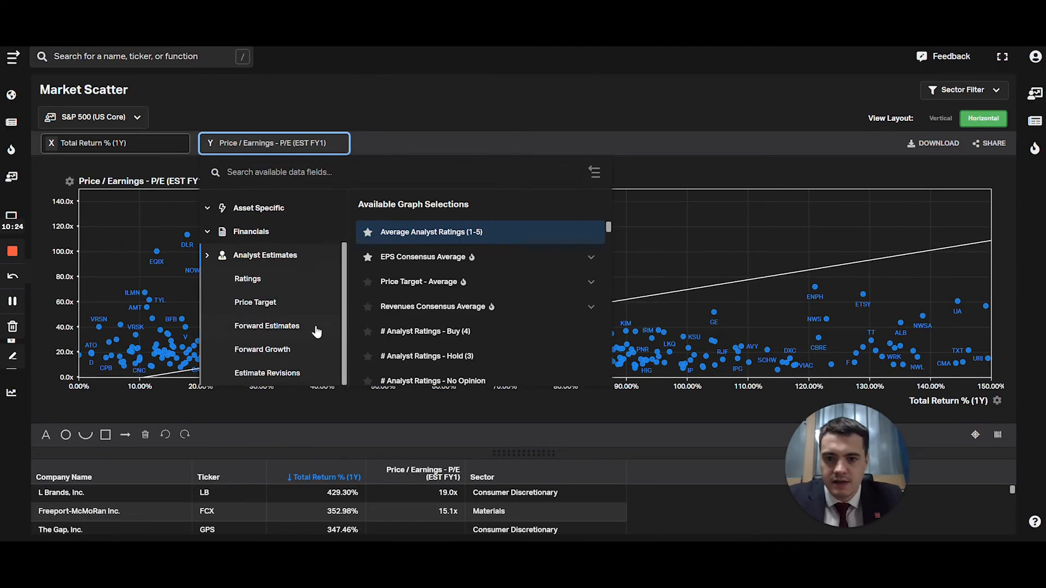
left_click(262, 349)
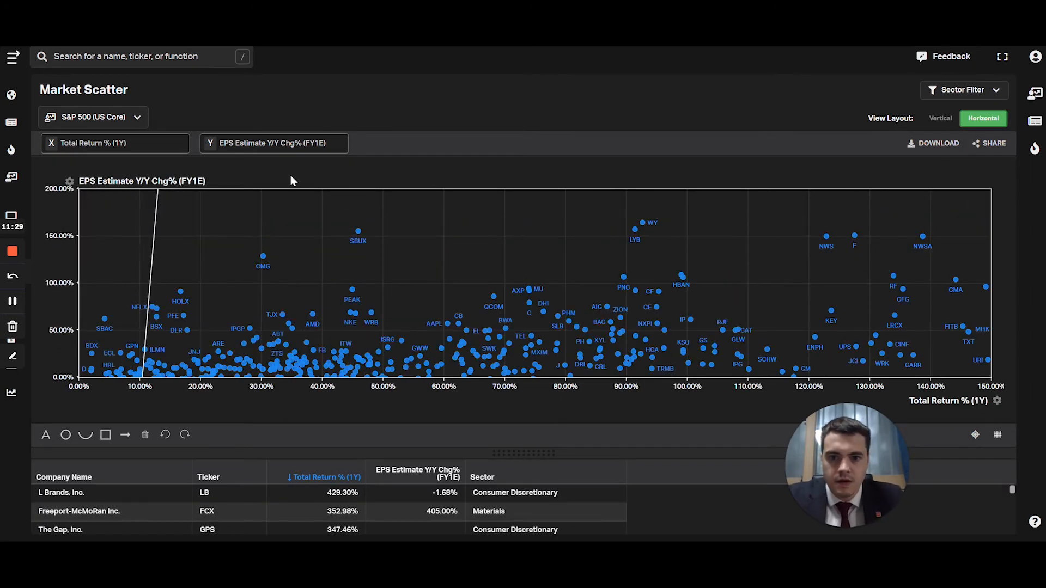
left_click(157, 218)
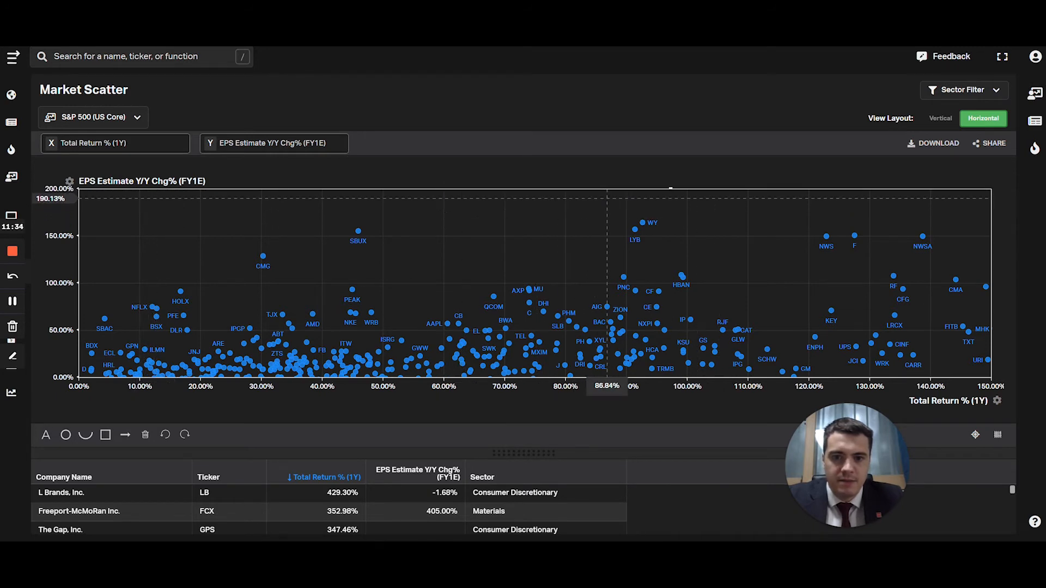
mouse_move(125, 434)
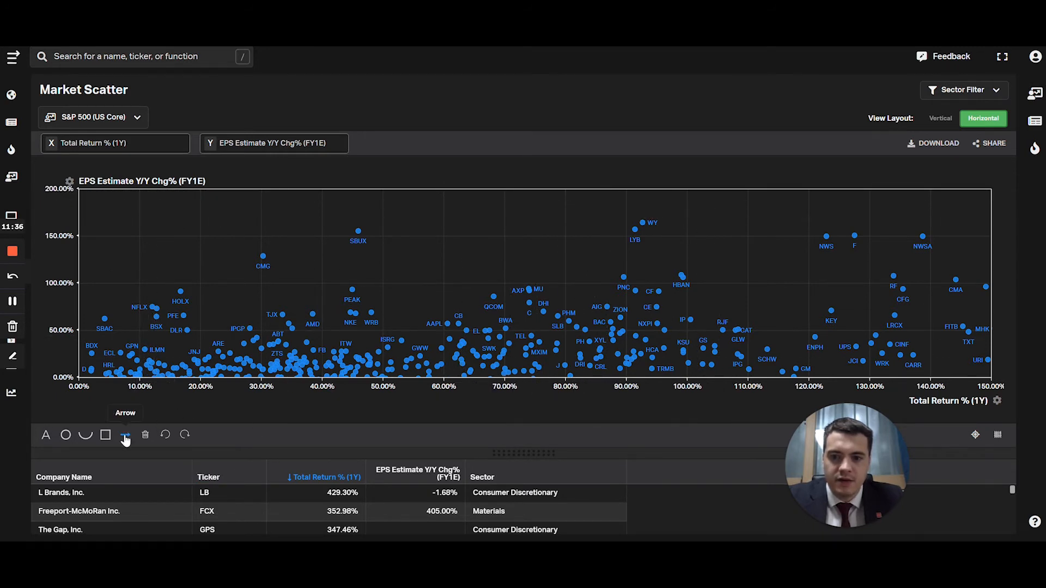
left_click_drag(98, 371, 934, 256)
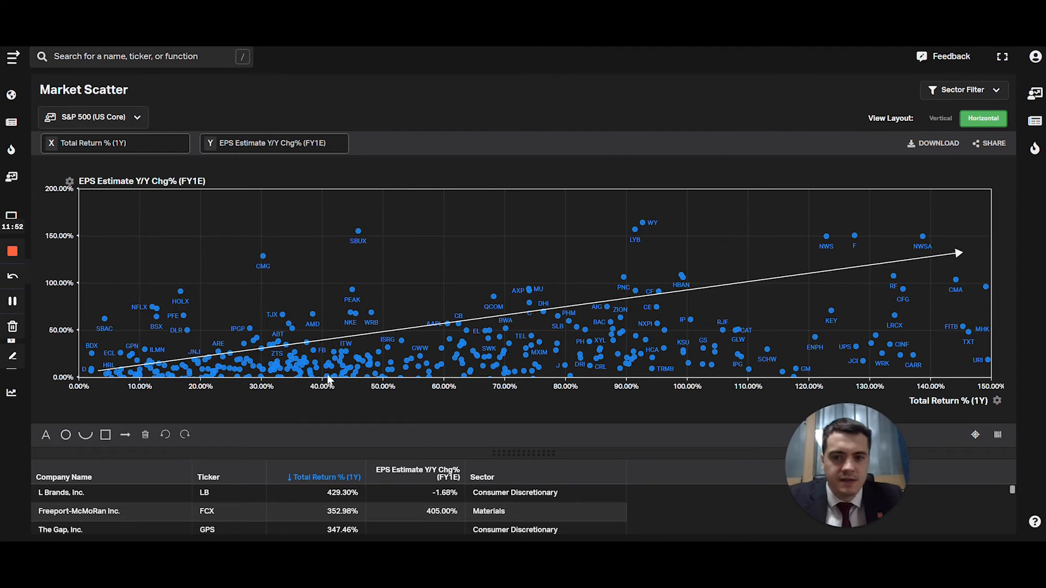
Step: Set the vertical axis field to Analyst Rating under Analyst Estimates > Ratings
left_click(273, 143)
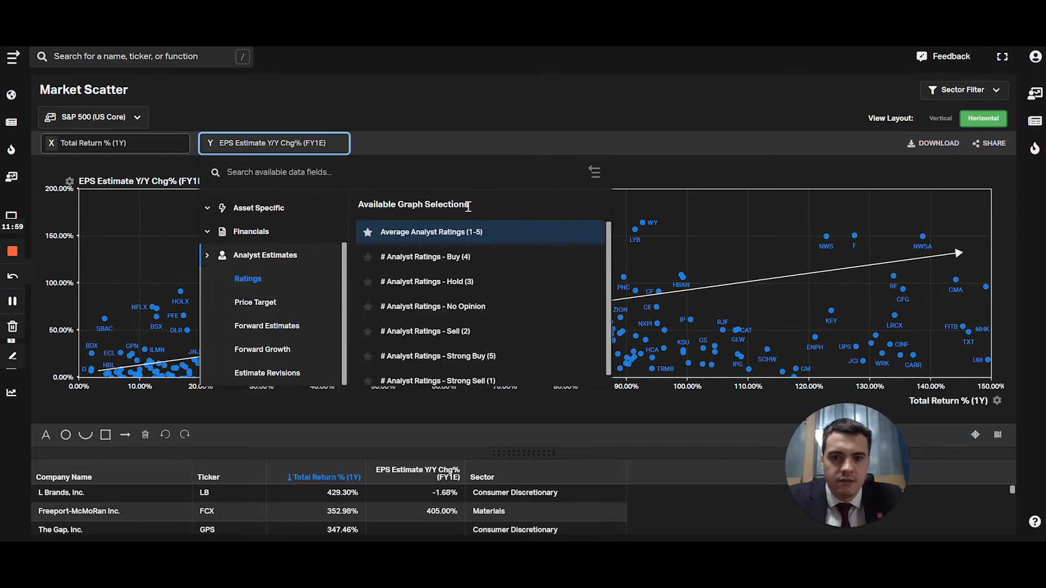
left_click(429, 232)
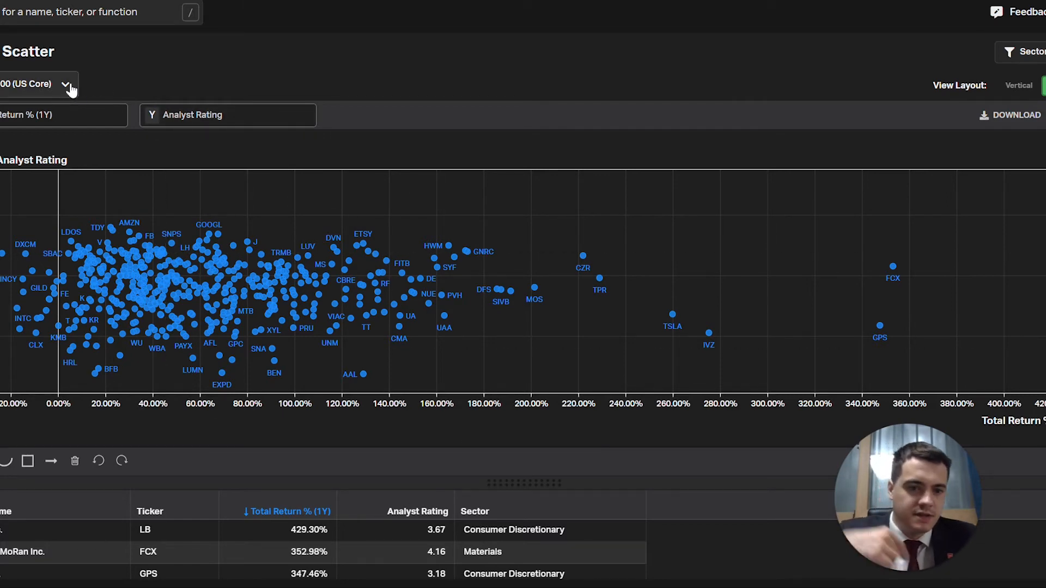
Step: Switch to Nasdaq 100, plot EBIT Estimate Y/Y Chg% vertically, and limit it to -100%–500%
left_click(63, 84)
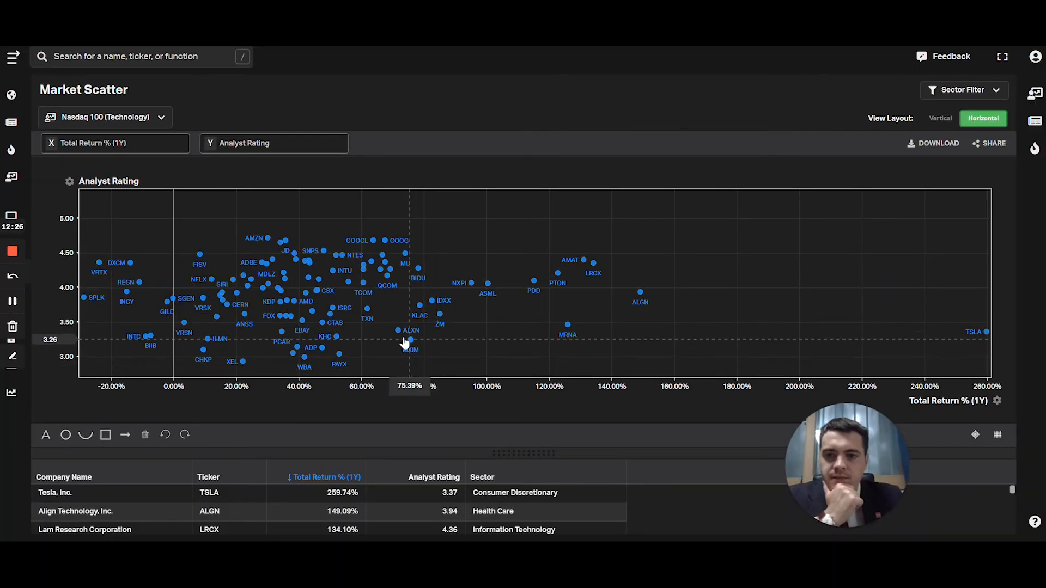
left_click(273, 143)
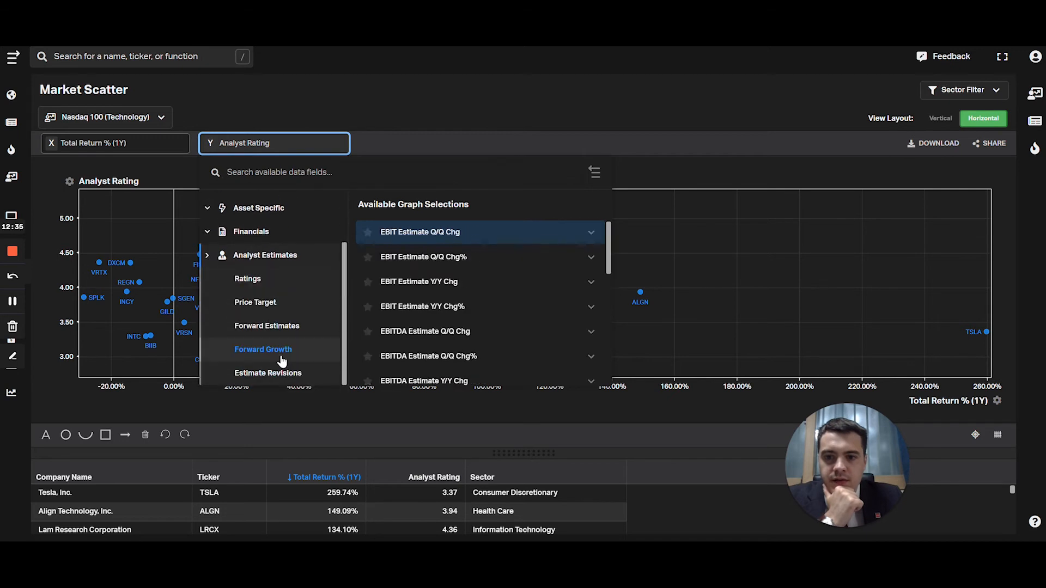
left_click(422, 307)
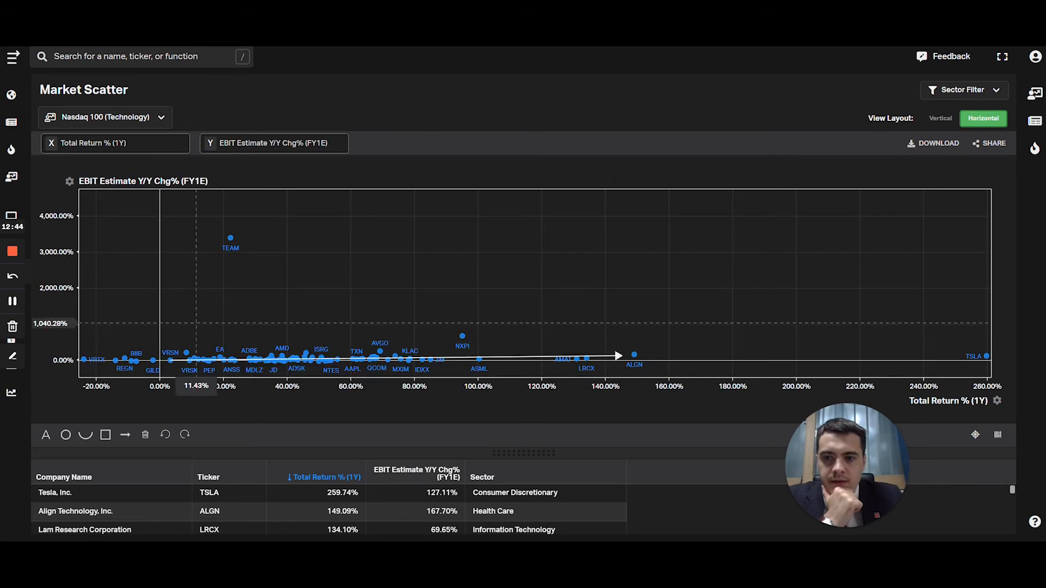
left_click(69, 181)
type("500")
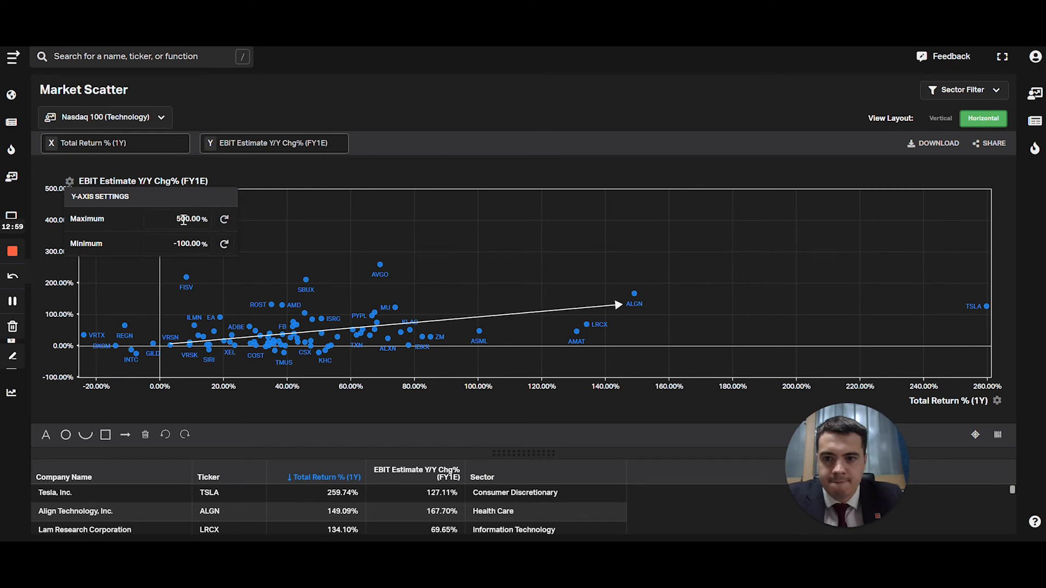
left_click(182, 219)
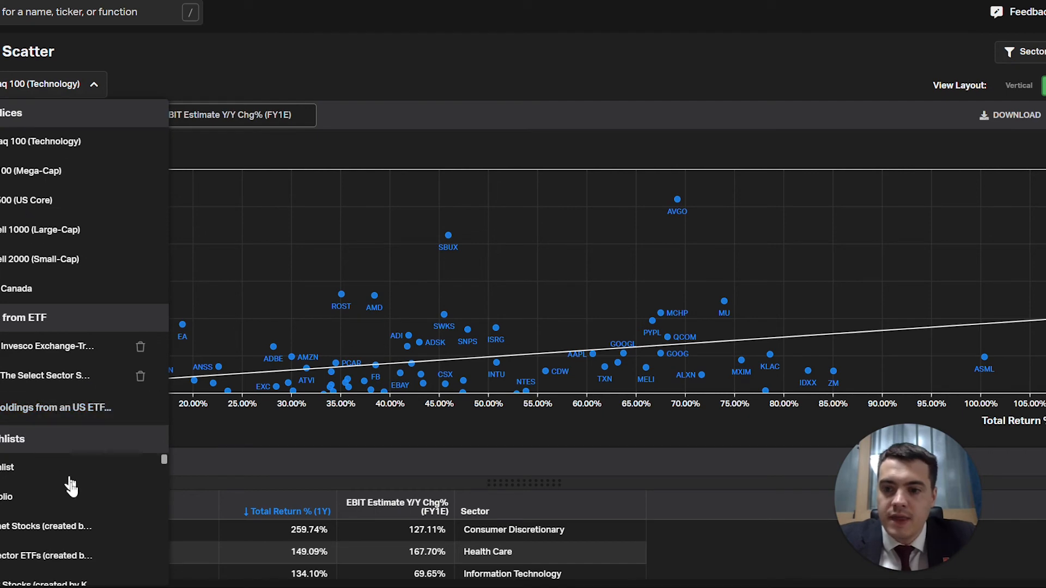
Step: Pick Building products, move the trend arrow's endpoints, then switch to Commercial services and supplies
scroll("down", 3)
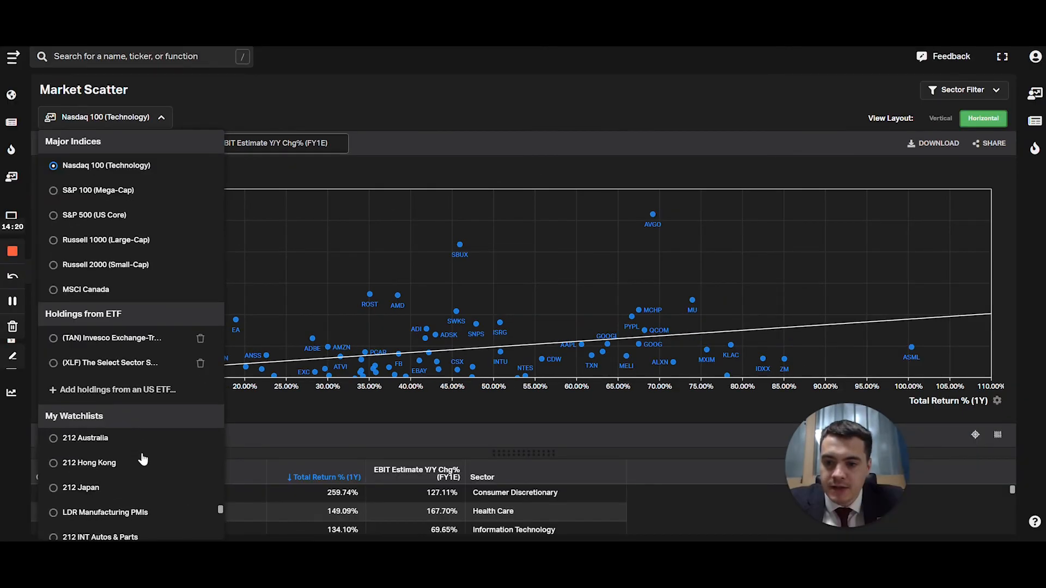
scroll("down", 3)
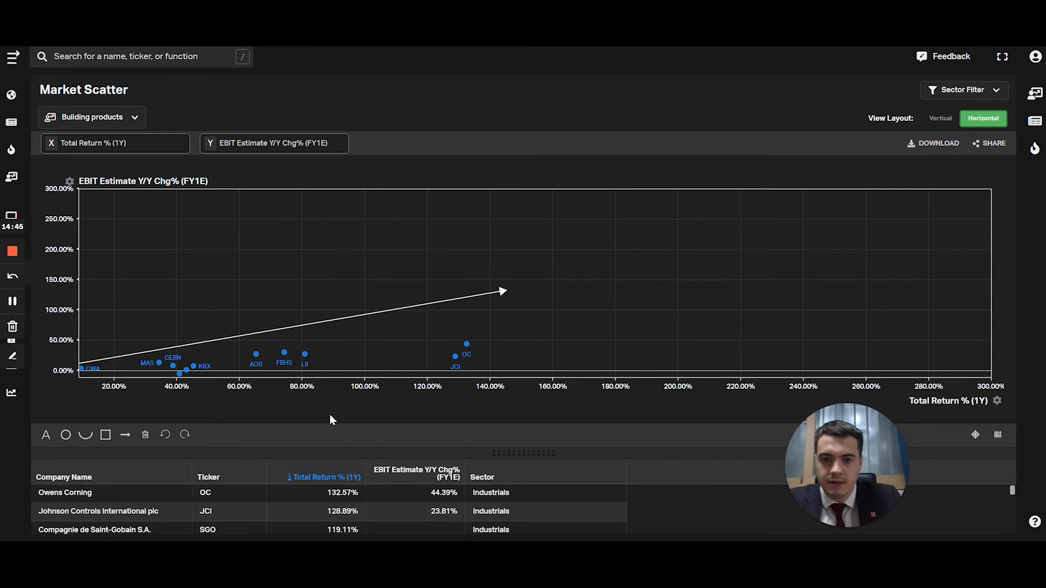
left_click(503, 292)
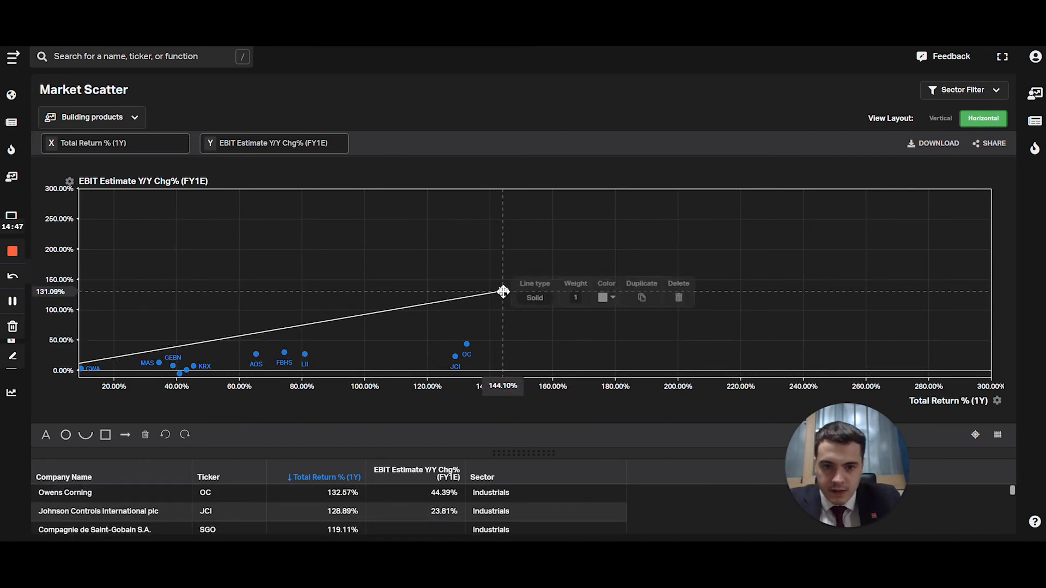
left_click_drag(503, 292, 598, 271)
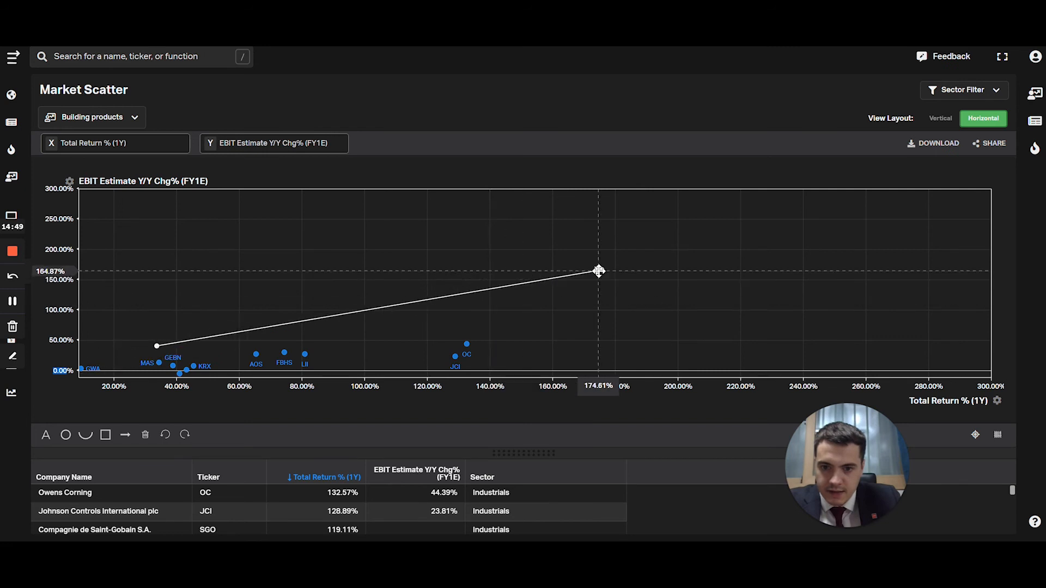
left_click_drag(598, 271, 537, 287)
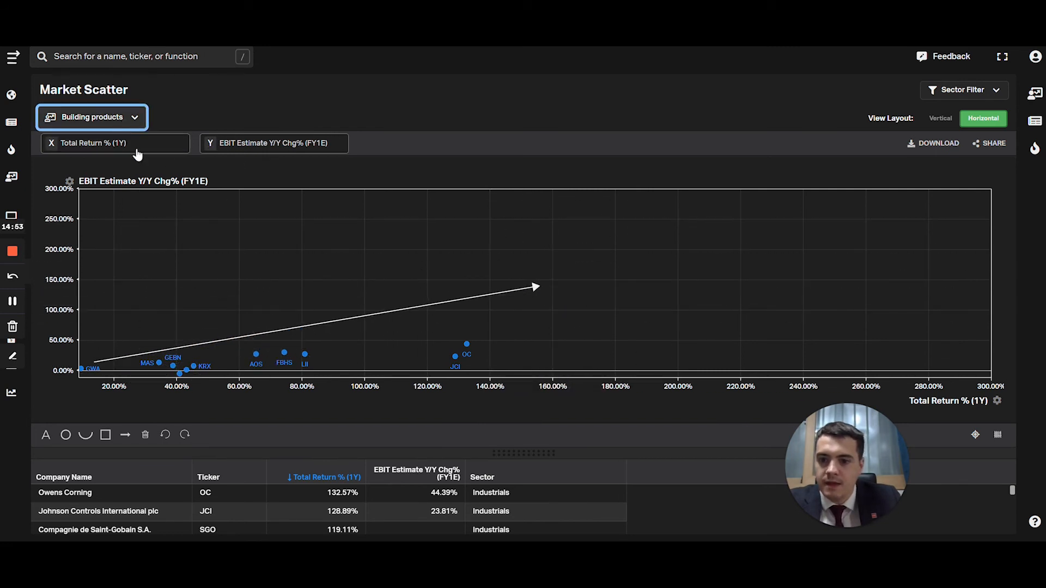
left_click(91, 117)
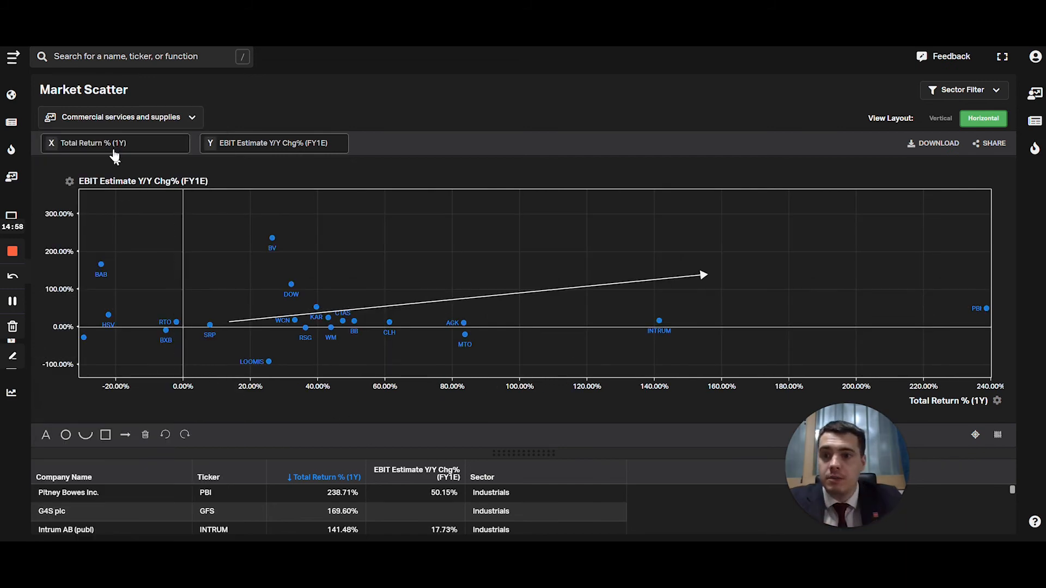
Step: Change the chart's universe to the Containers and packaging watchlist
left_click(120, 117)
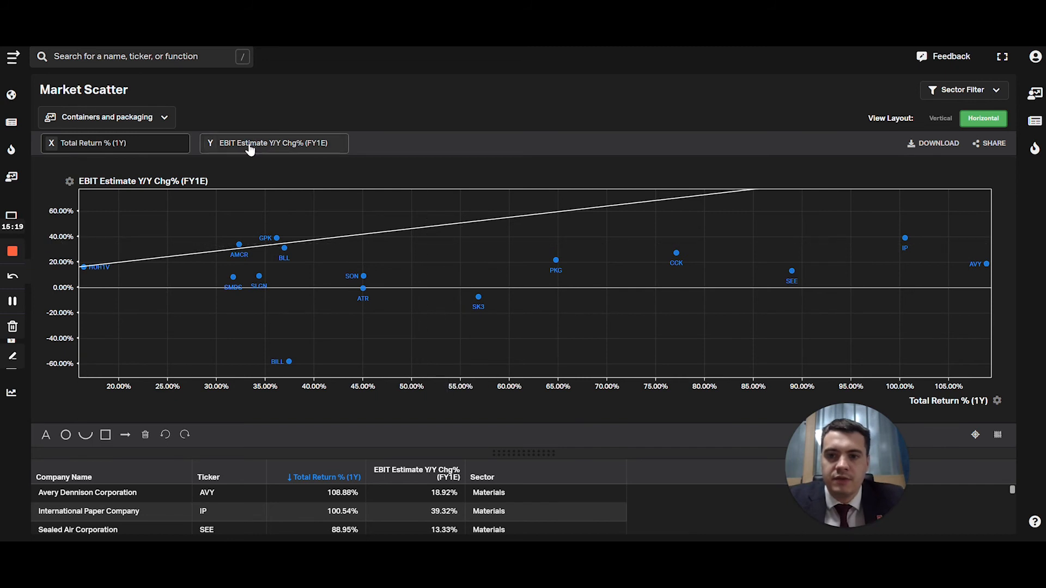
mouse_move(239, 140)
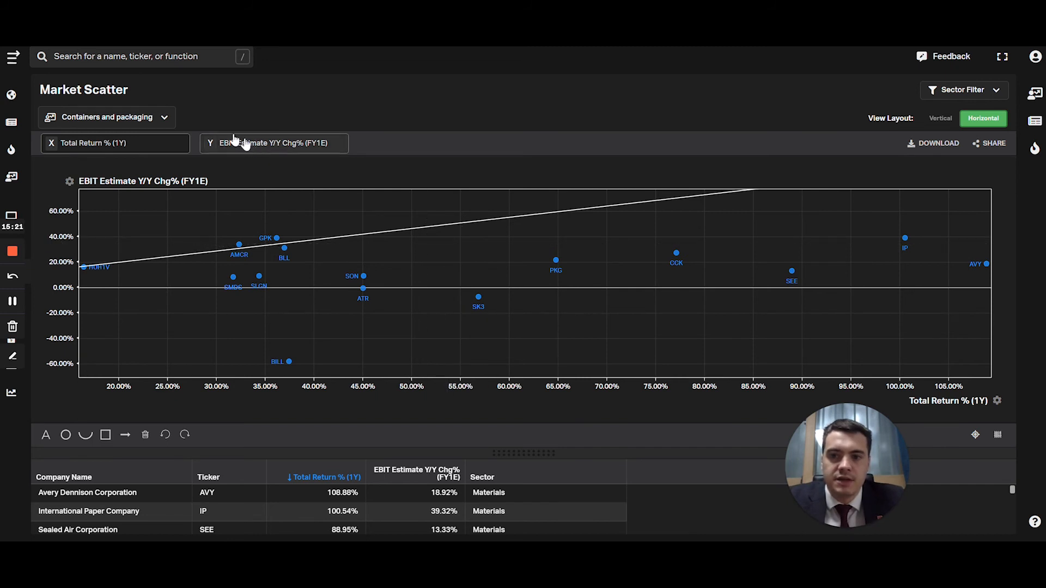
Step: Switch back to the S&P 500 and open the analyst-rating axis range settings
left_click(107, 117)
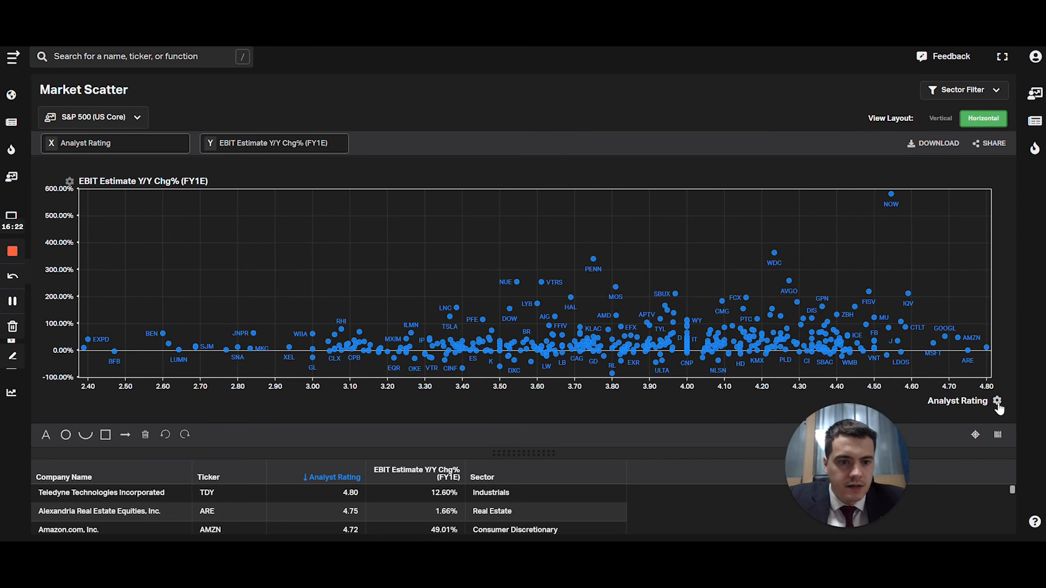
left_click(1000, 402)
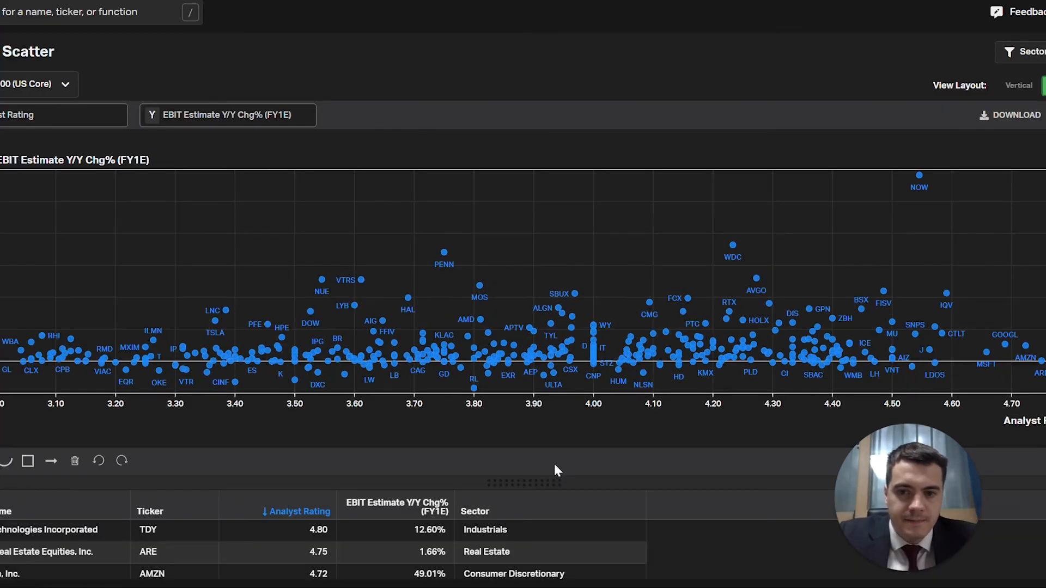
mouse_move(67, 373)
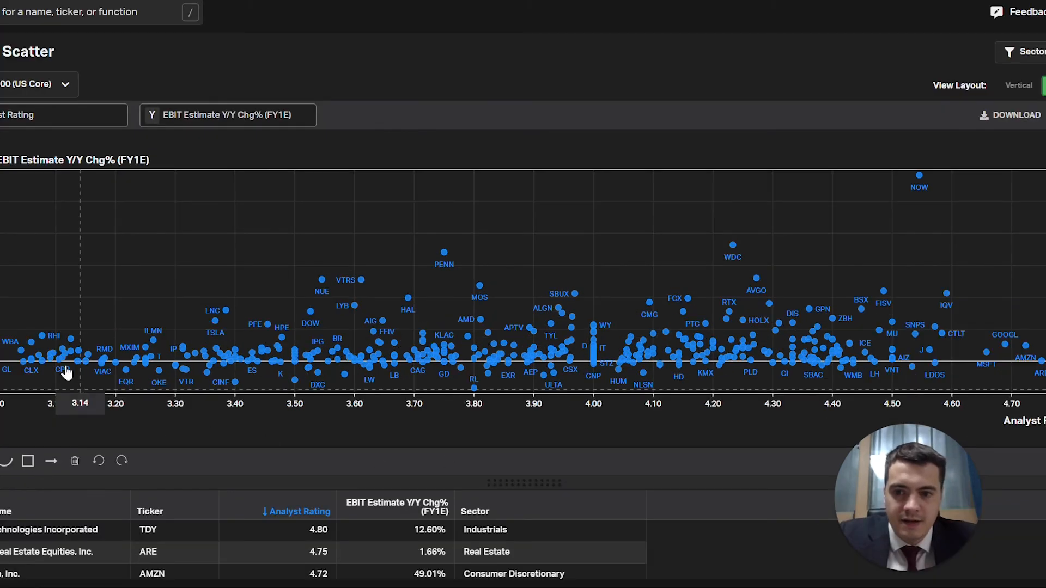
left_click_drag(64, 370, 944, 312)
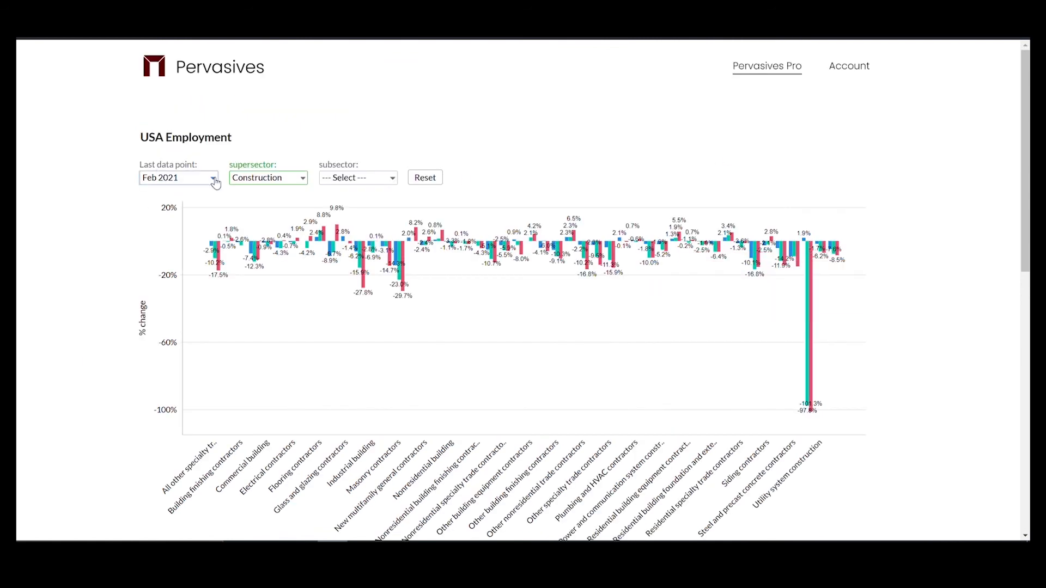
Step: Show Information supersector employment changes, then view Denmark's Europe Manufacturing ESI chart
left_click(268, 178)
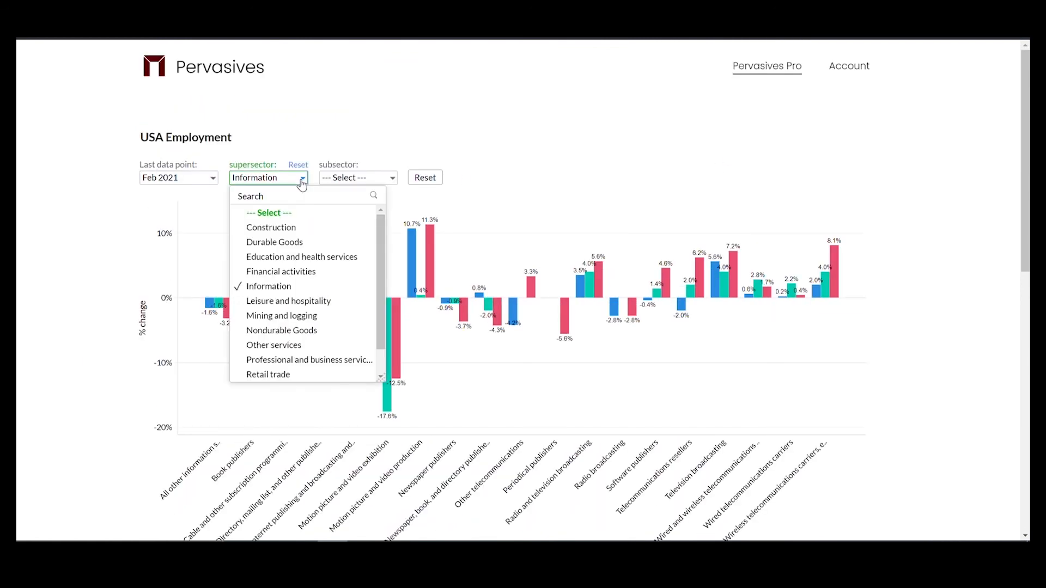
left_click(268, 374)
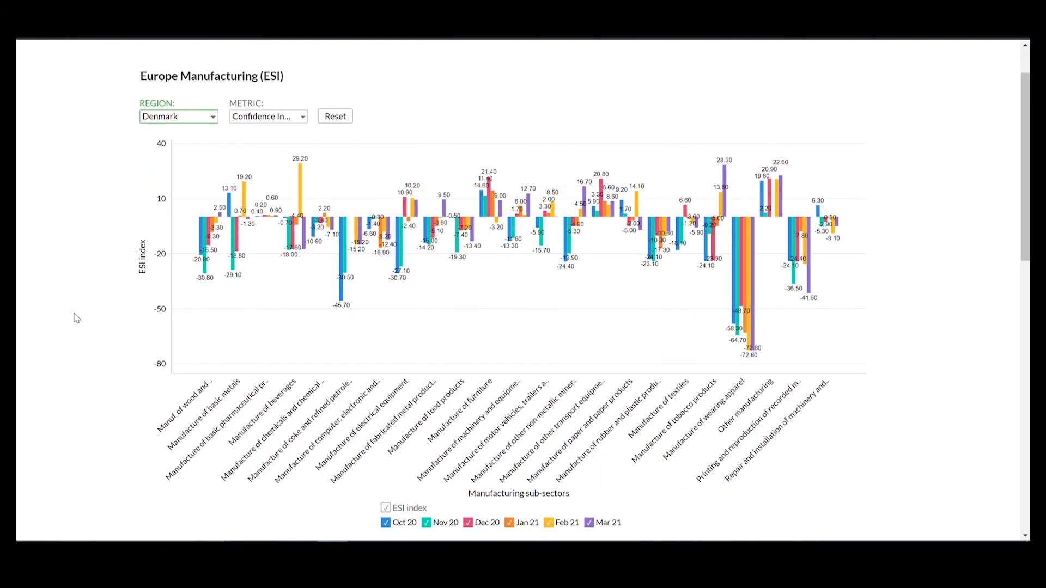
left_click(178, 116)
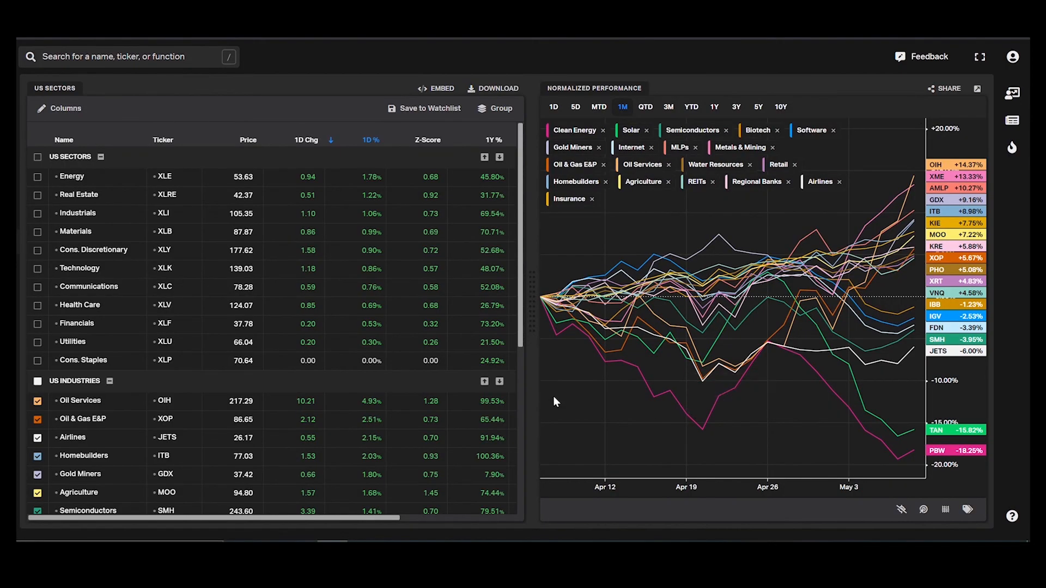
Step: Switch the US sectors and industries normalized performance chart to 3M
left_click(668, 106)
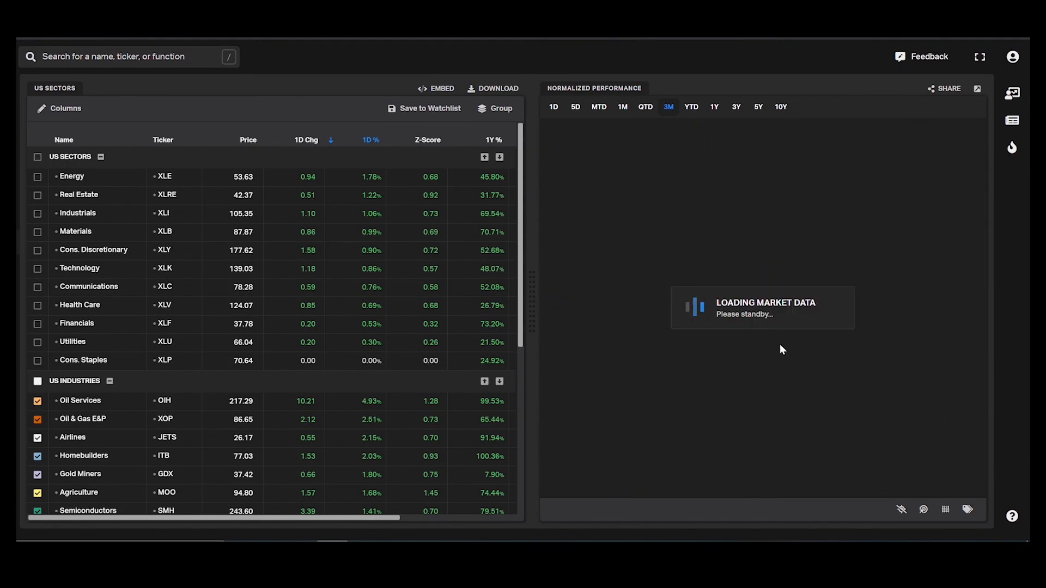